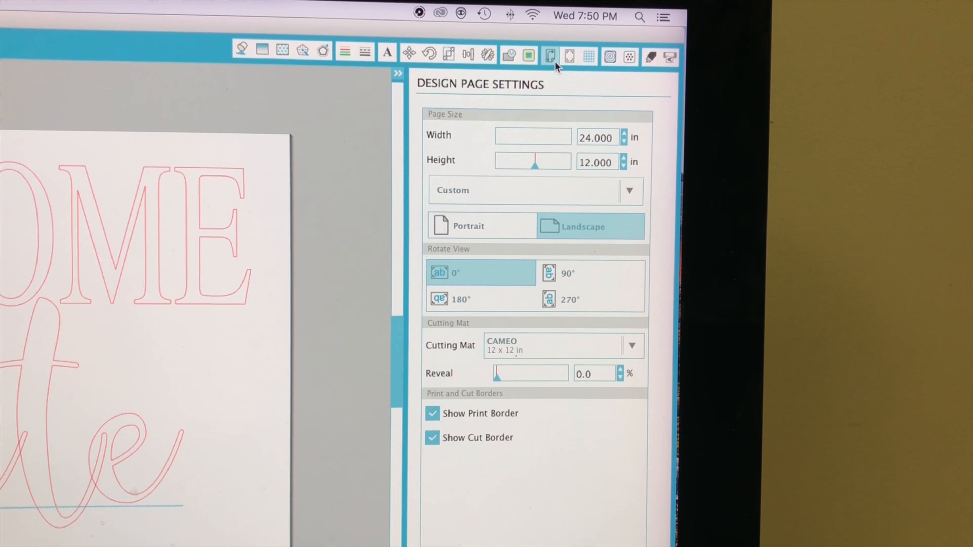
mouse_move(537, 52)
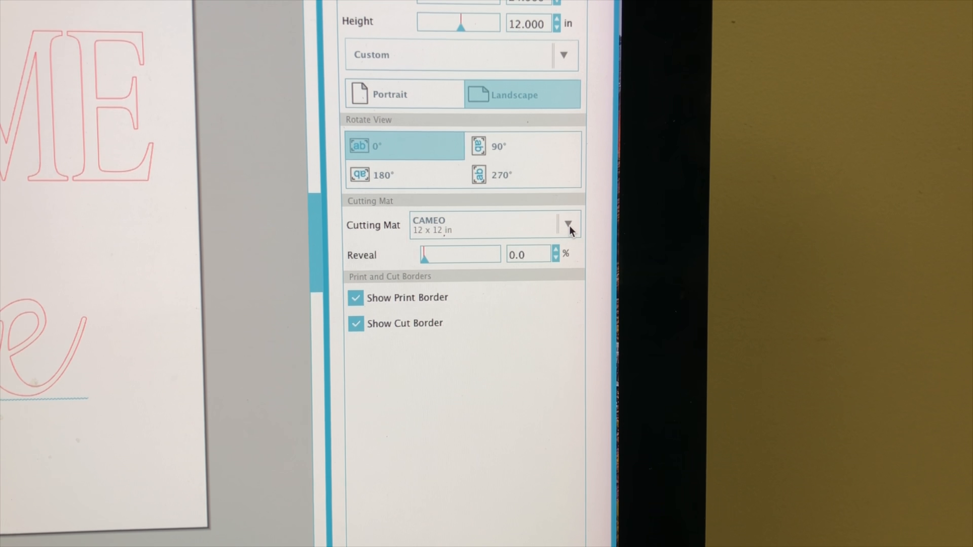
Step: Choose None as the cutting mat for the design page
left_click(566, 225)
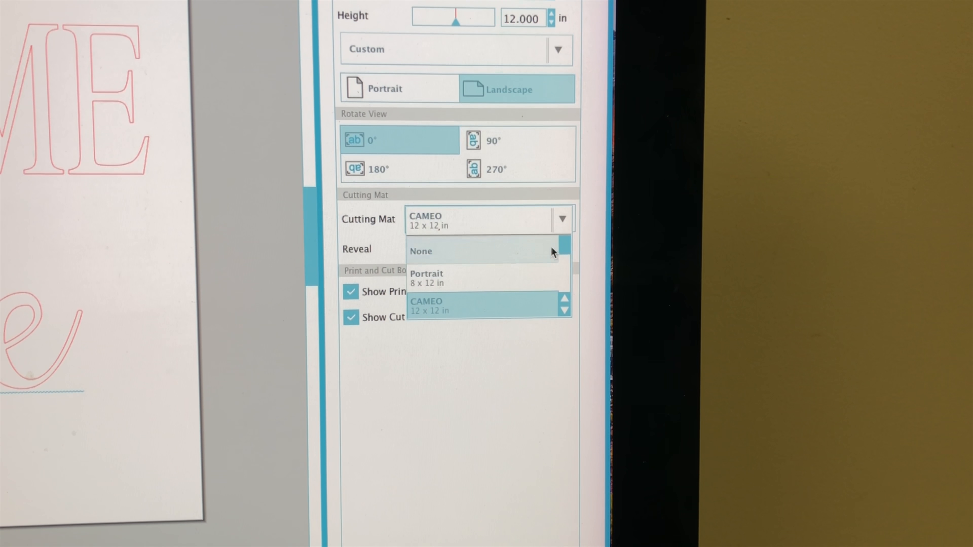
left_click(421, 251)
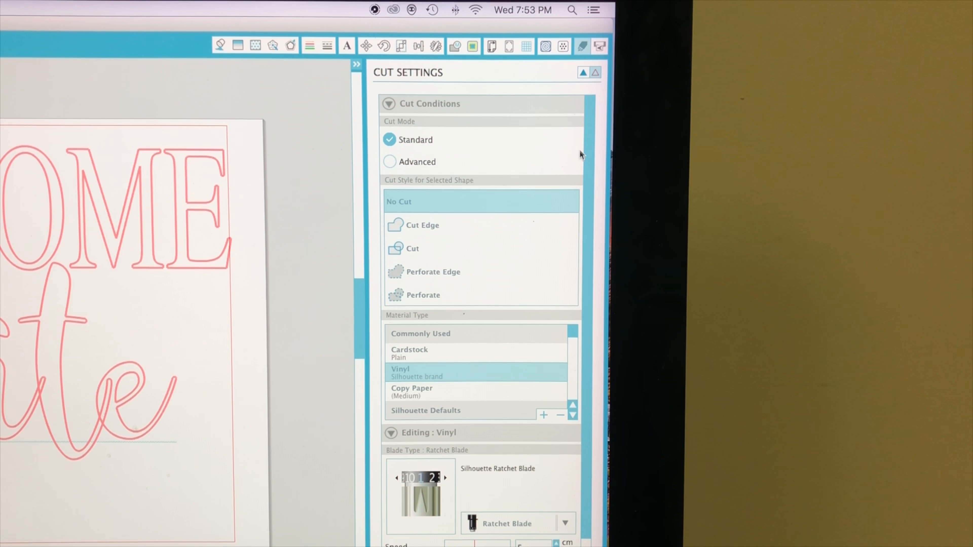
mouse_move(581, 45)
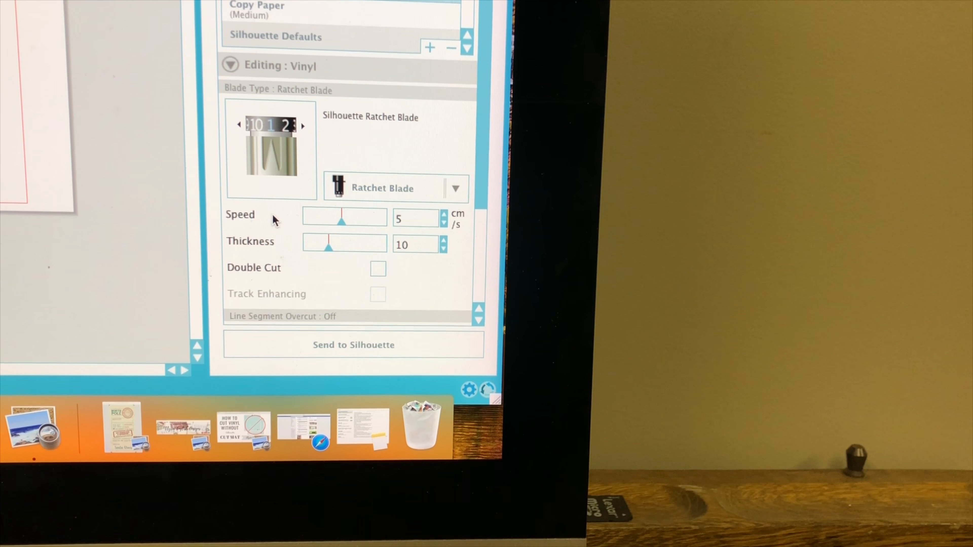
Step: Lower the vinyl cut speed to 4 and the thickness to 7, leaving double cut off
left_click(443, 224)
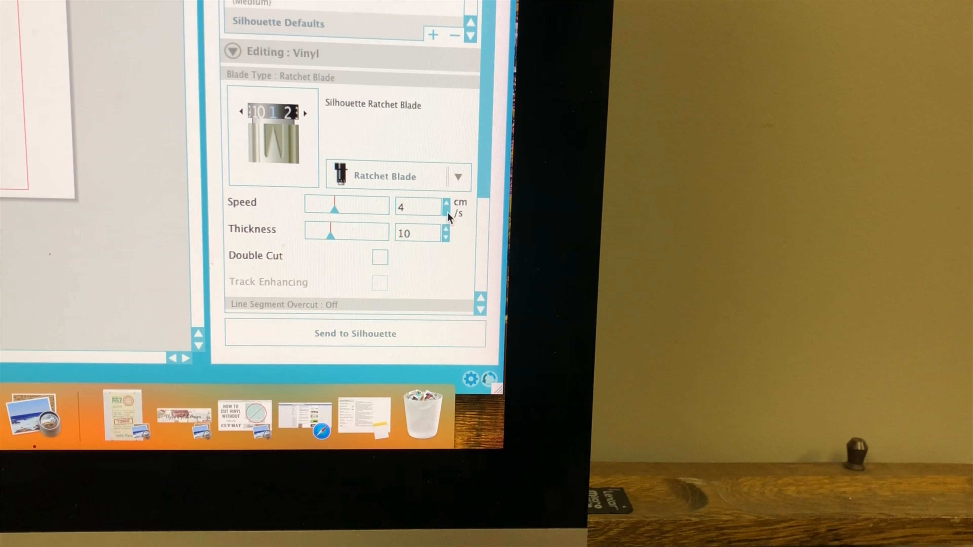
left_click(447, 237)
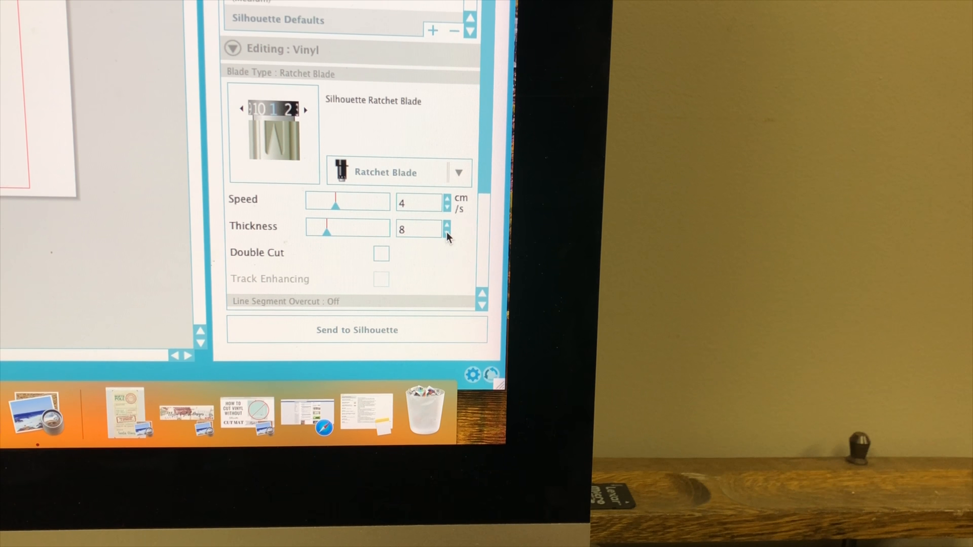
left_click(447, 233)
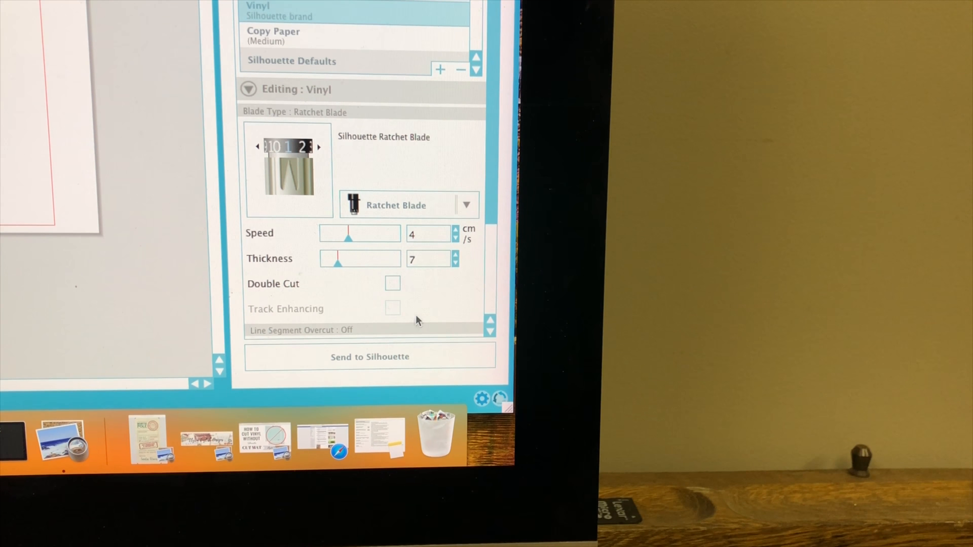